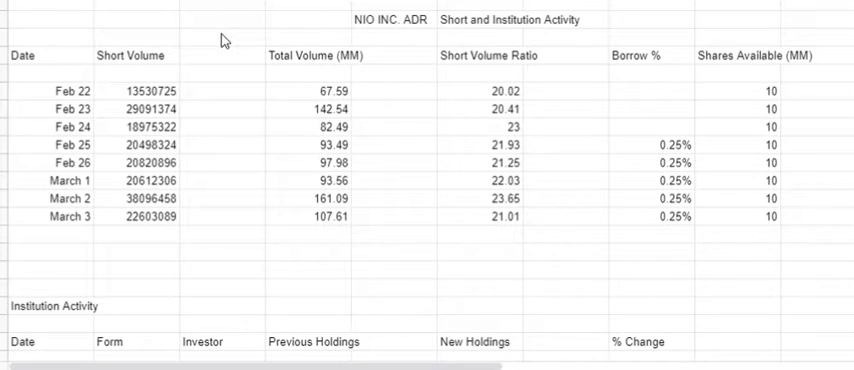
# - Inspect the short volume rows for Feb 24 and March 3, including shares available and short ratio
pyautogui.click(45, 131)
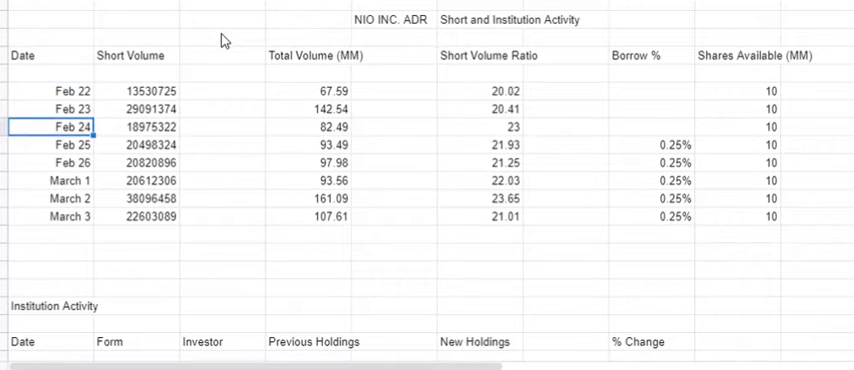
pyautogui.click(138, 216)
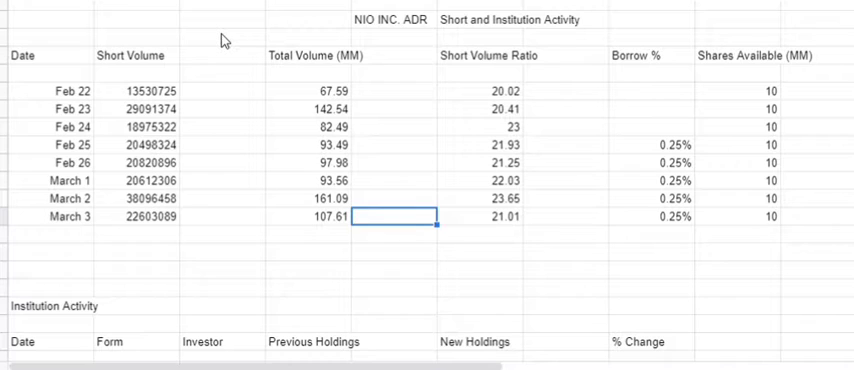
pyautogui.click(485, 198)
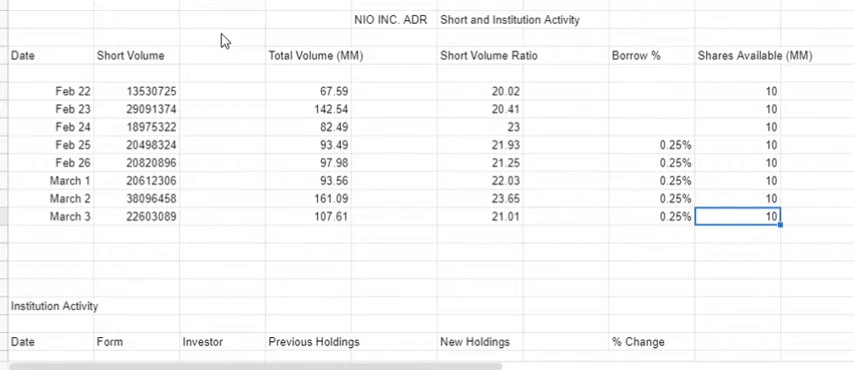
pyautogui.click(560, 217)
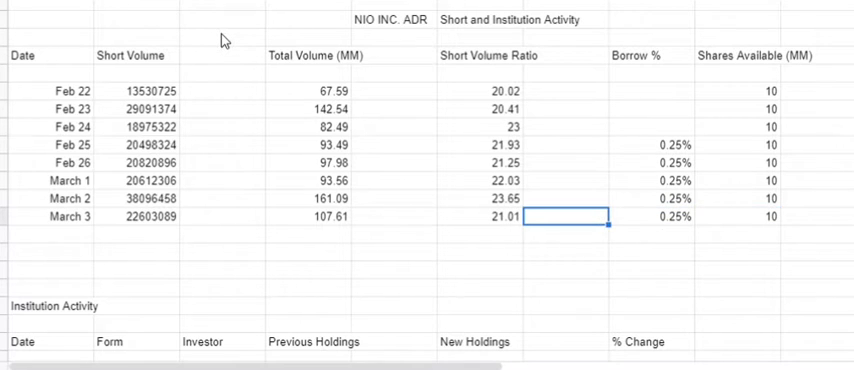
pyautogui.click(131, 216)
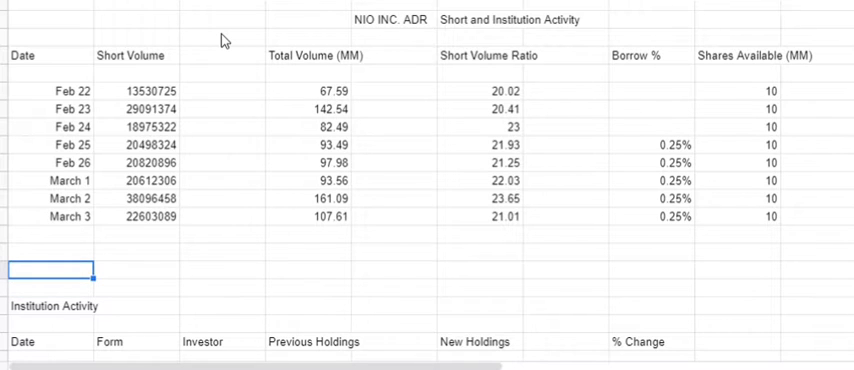
# - Scroll to Institution Activity and check the Mar 2 Norges Bank filing's previous holdings
pyautogui.click(50, 306)
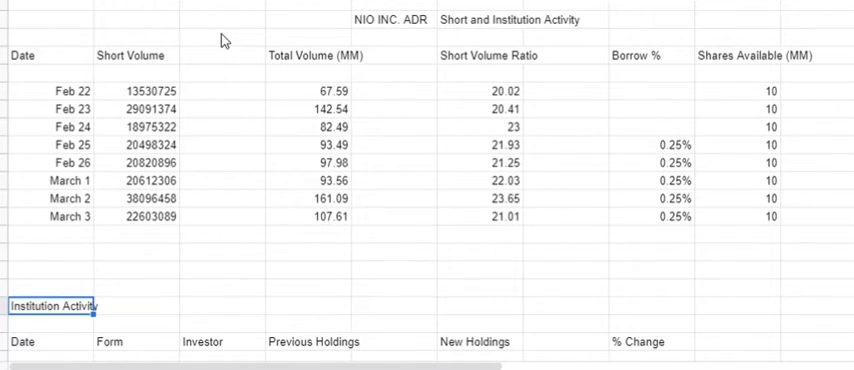
pyautogui.scroll(-3)
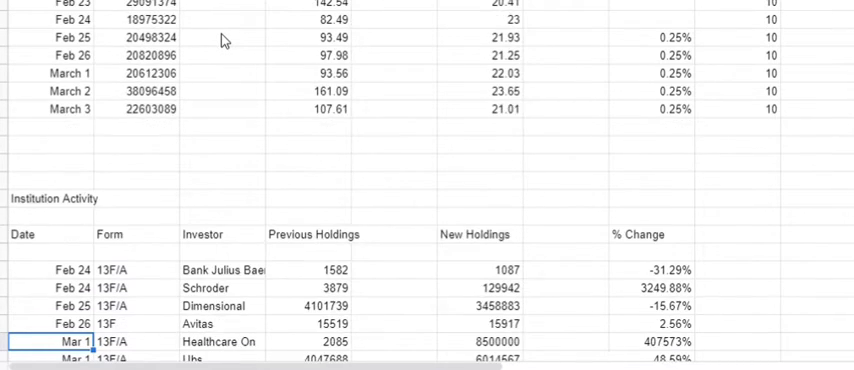
pyautogui.scroll(-3)
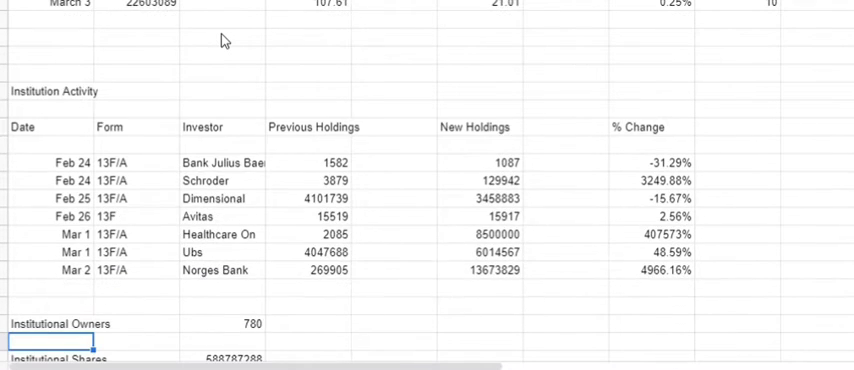
pyautogui.scroll(-3)
pyautogui.write('Ownership %')
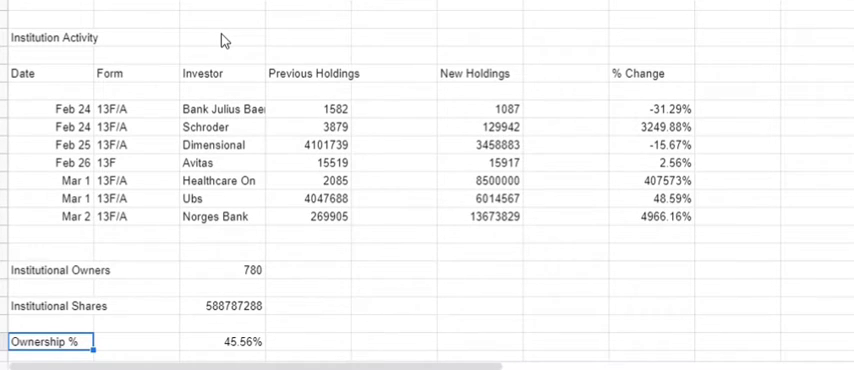
pyautogui.click(45, 217)
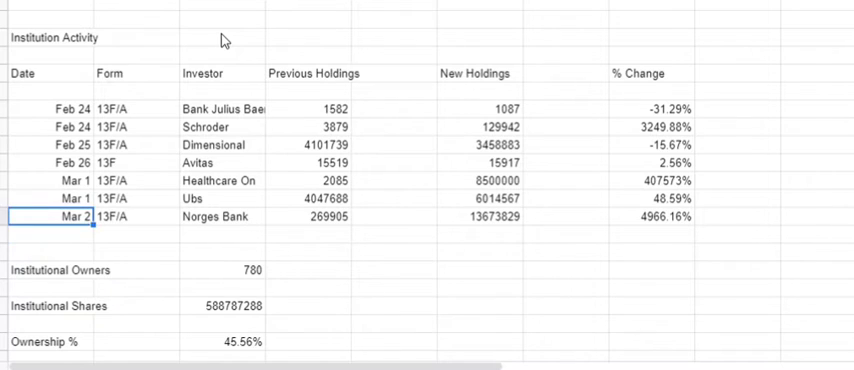
pyautogui.click(313, 217)
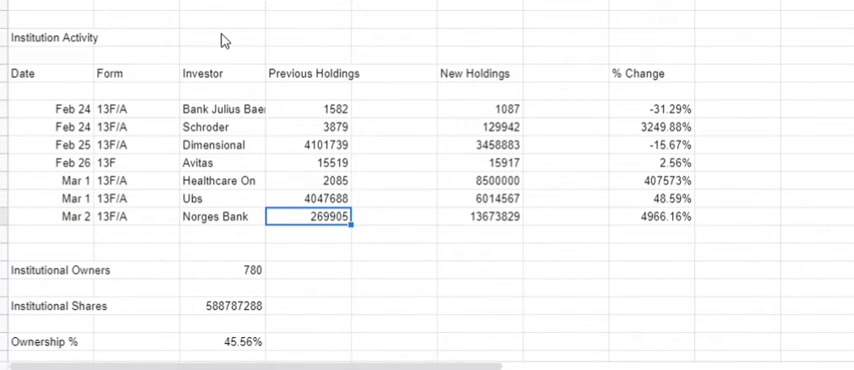
pyautogui.click(476, 216)
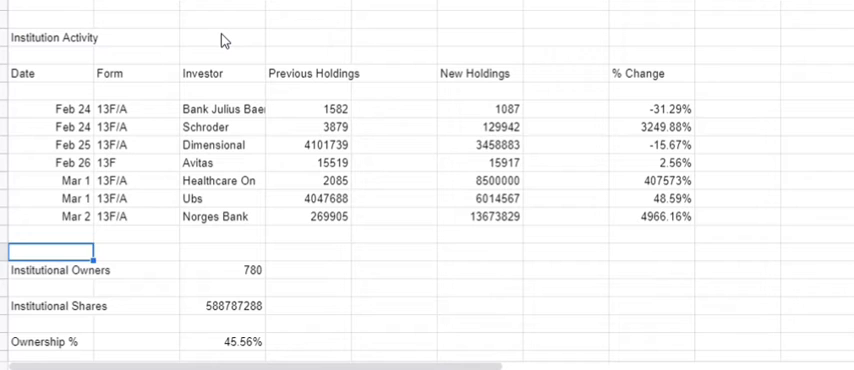
# - Reveal the $31,284,882 value total and check the Institutional Owners, Shares, Ownership % and Value labels
pyautogui.scroll(-3)
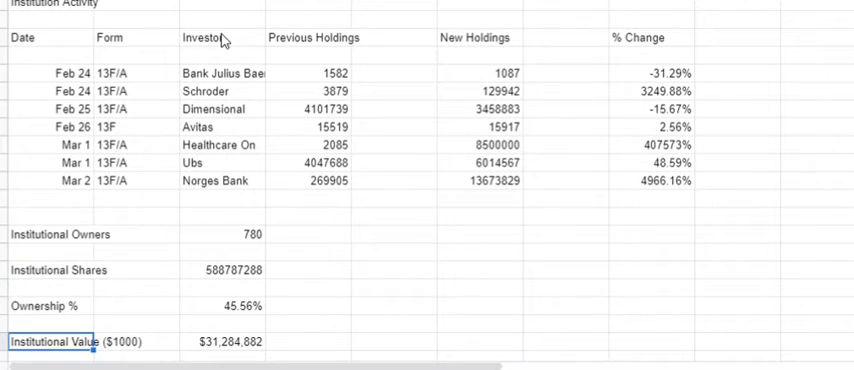
pyautogui.scroll(-3)
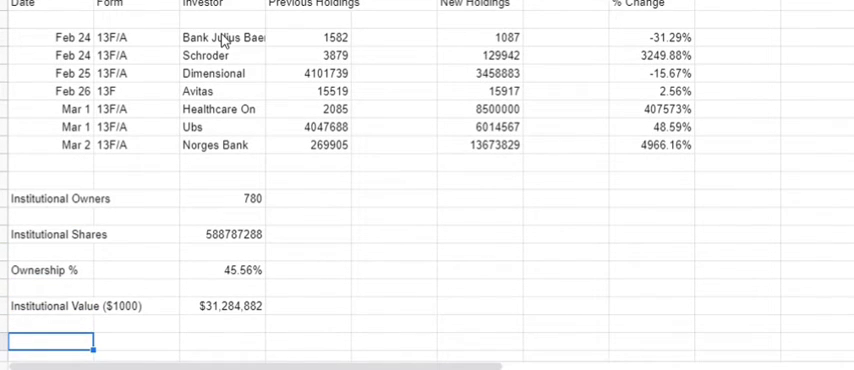
pyautogui.click(45, 287)
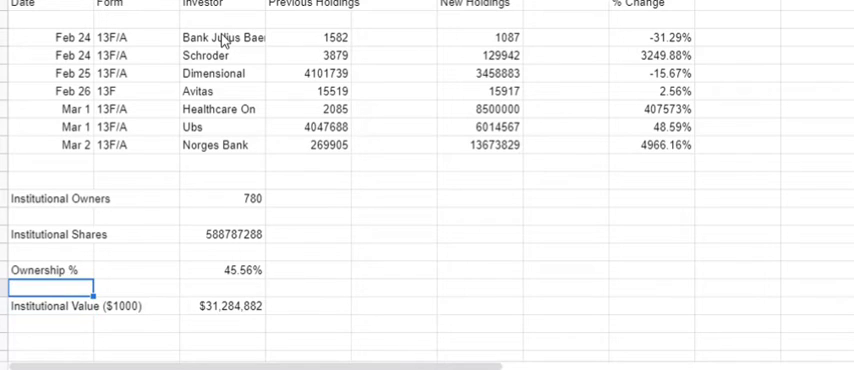
pyautogui.click(50, 218)
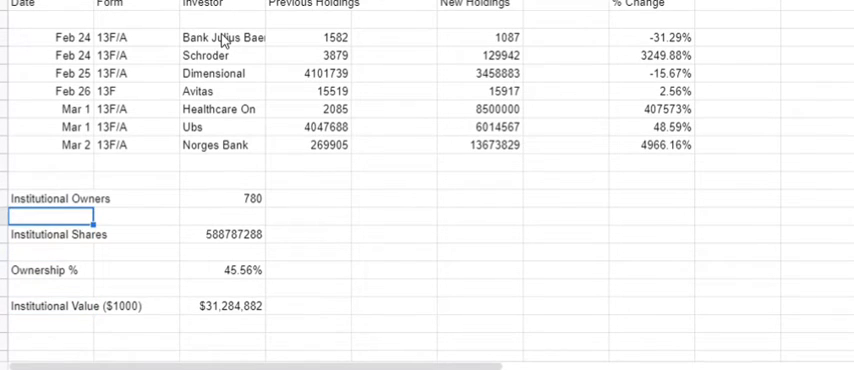
pyautogui.click(45, 288)
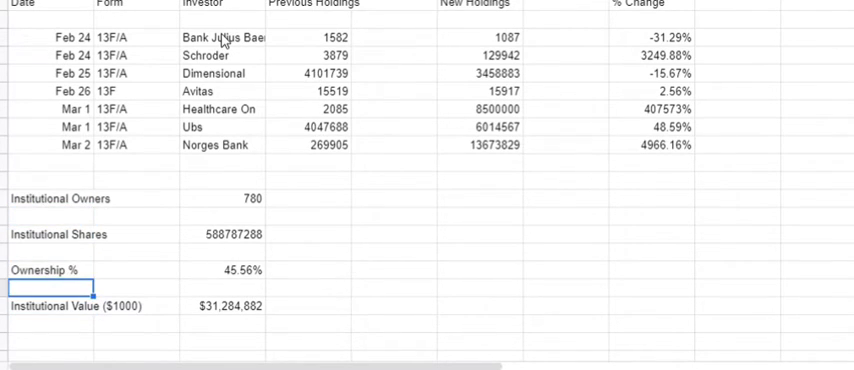
pyautogui.click(45, 306)
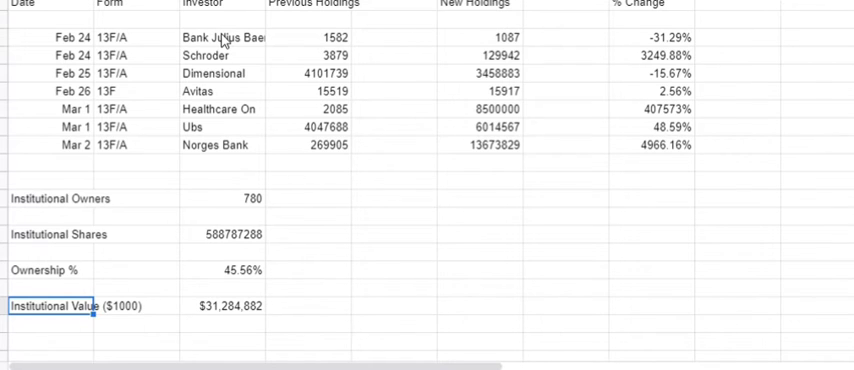
pyautogui.click(45, 247)
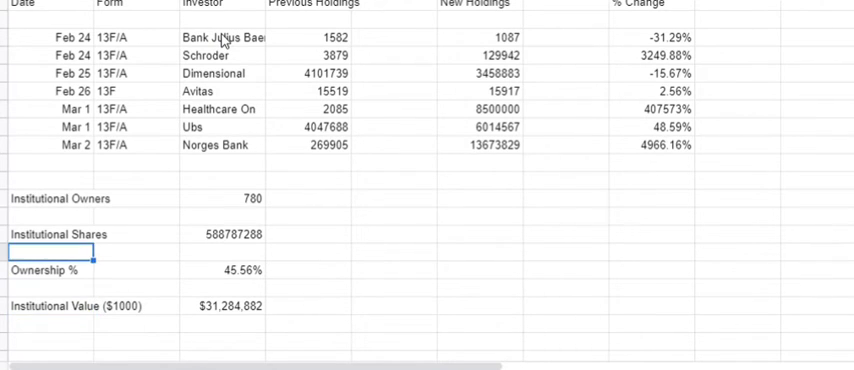
pyautogui.click(45, 198)
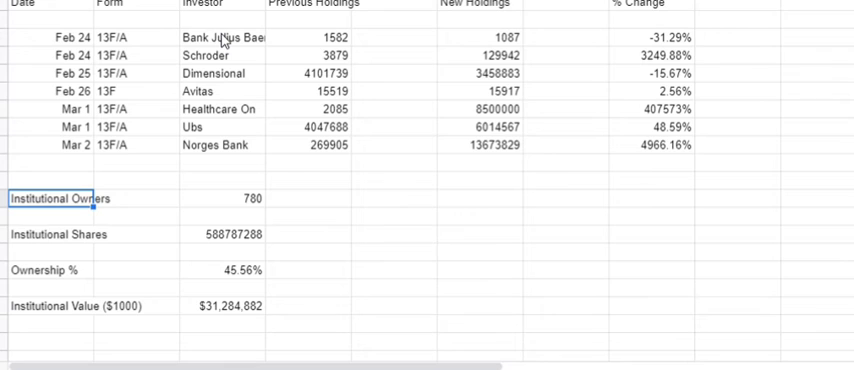
pyautogui.click(47, 270)
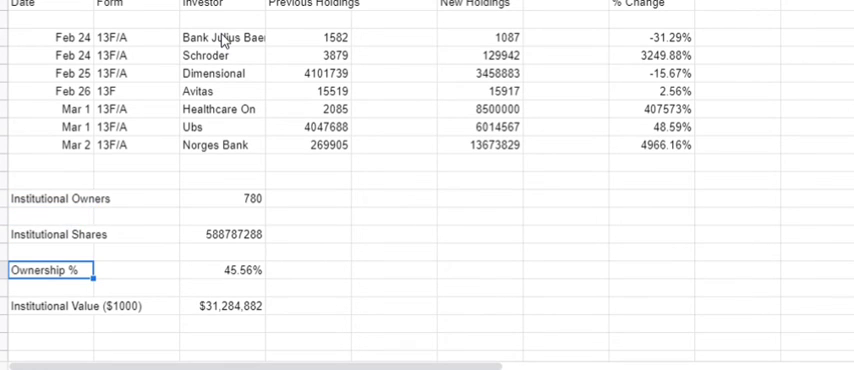
pyautogui.moveTo(353, 96)
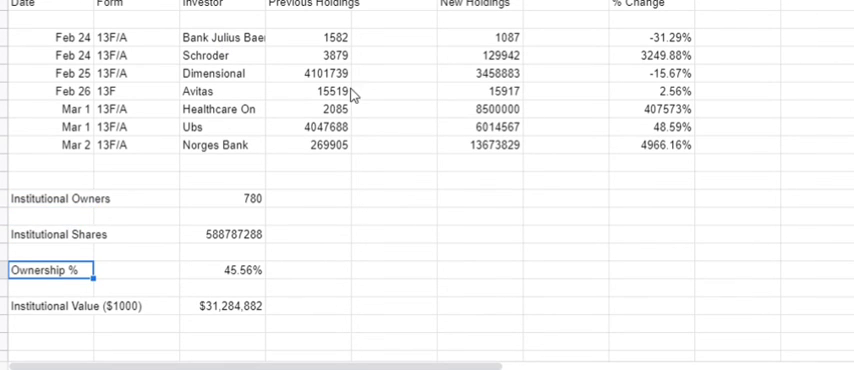